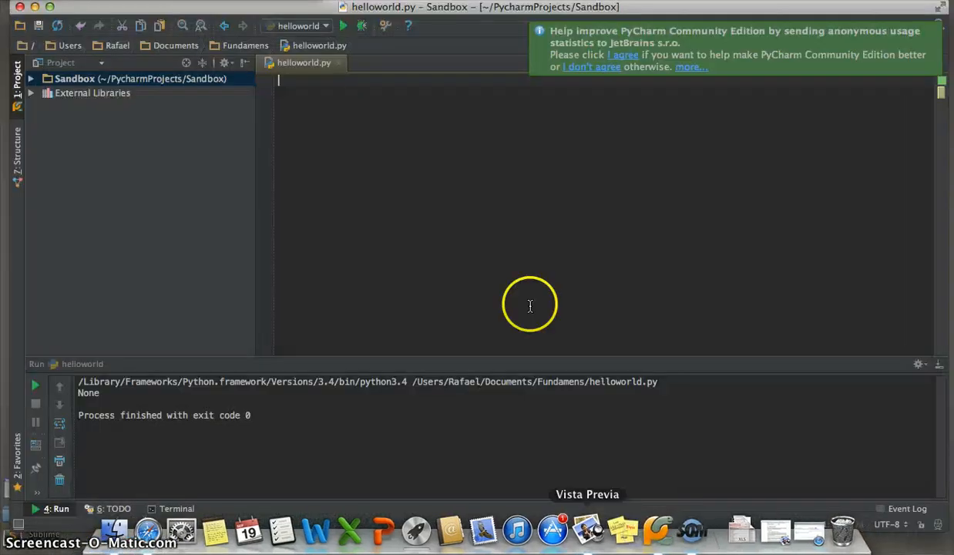
mouse_move(492, 22)
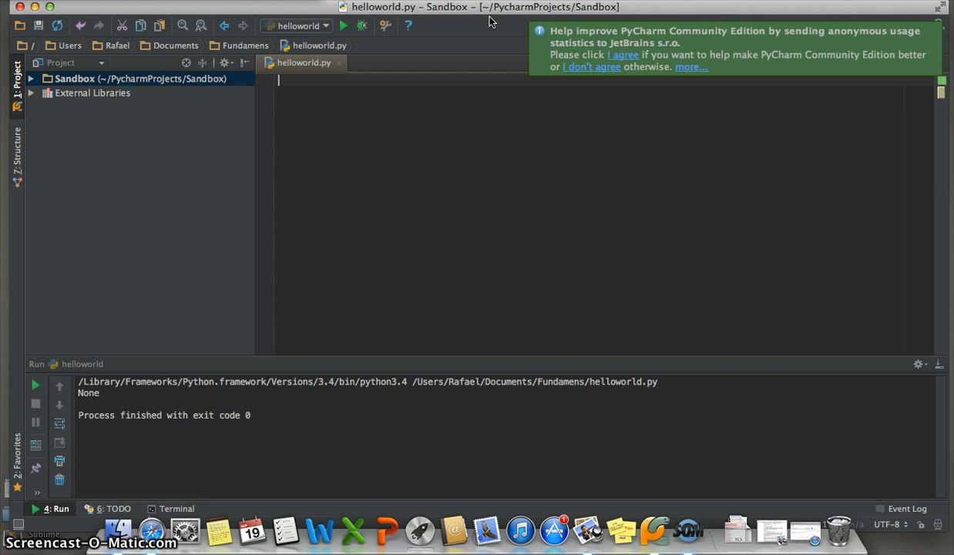
Start a function definition with the def keyword in the empty helloworld.py
type("def")
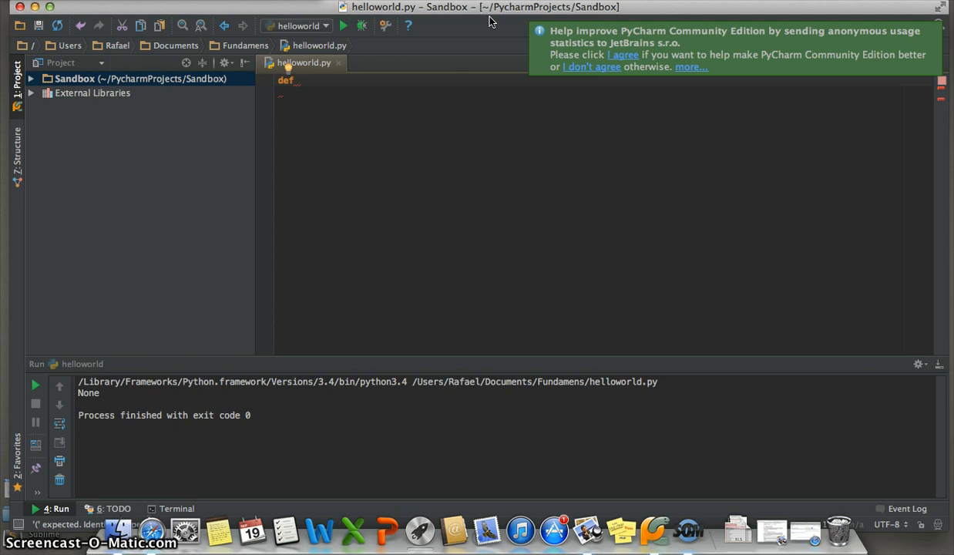
Write def function(x): with an indented body returning x+2
type("fun")
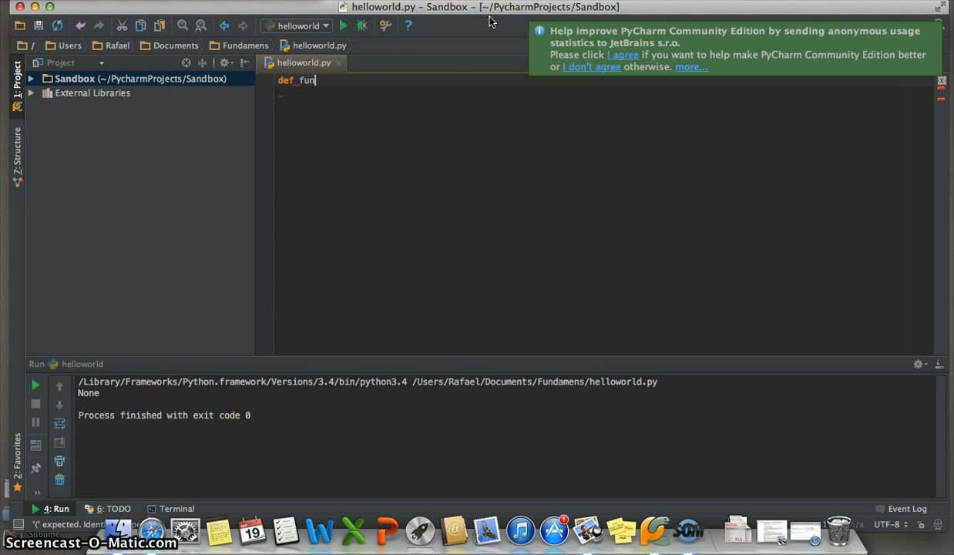
type("ction")
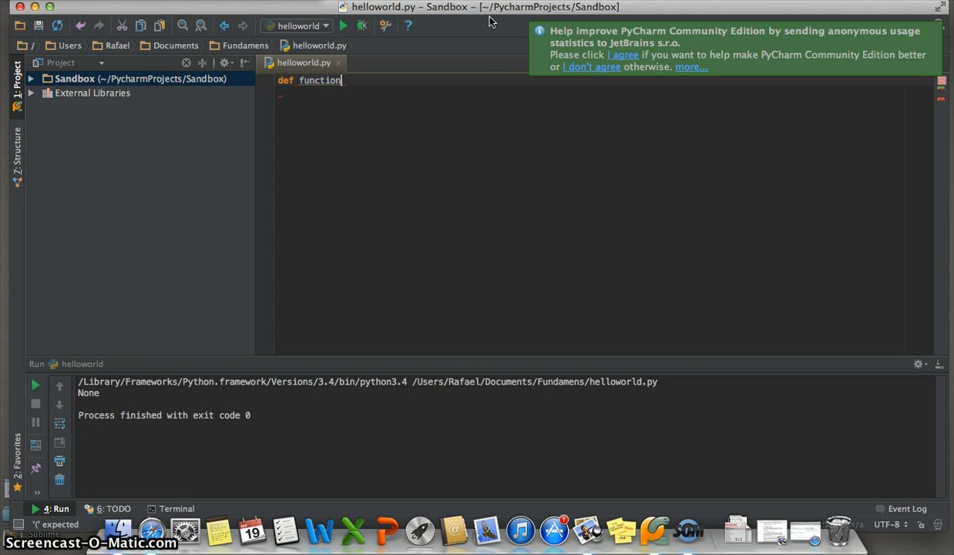
type("()")
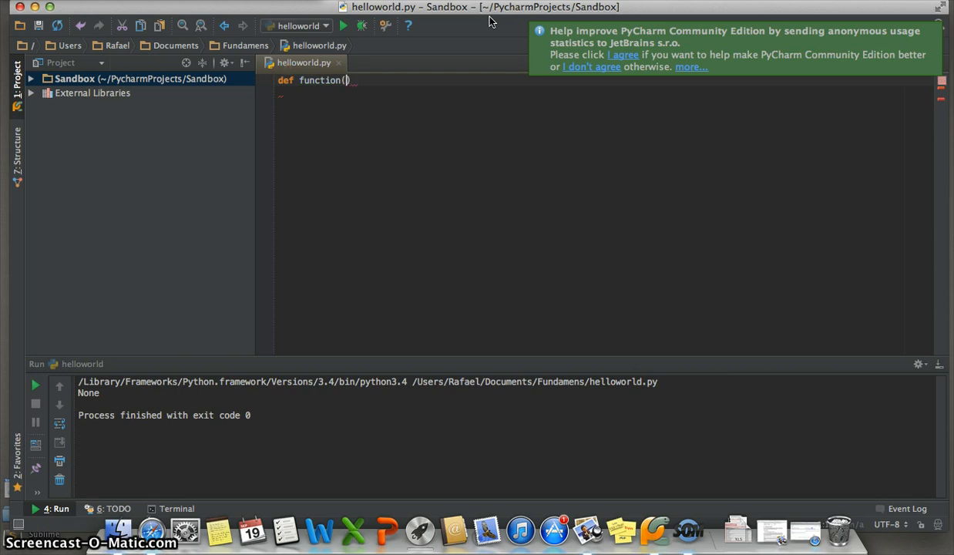
mouse_move(345, 81)
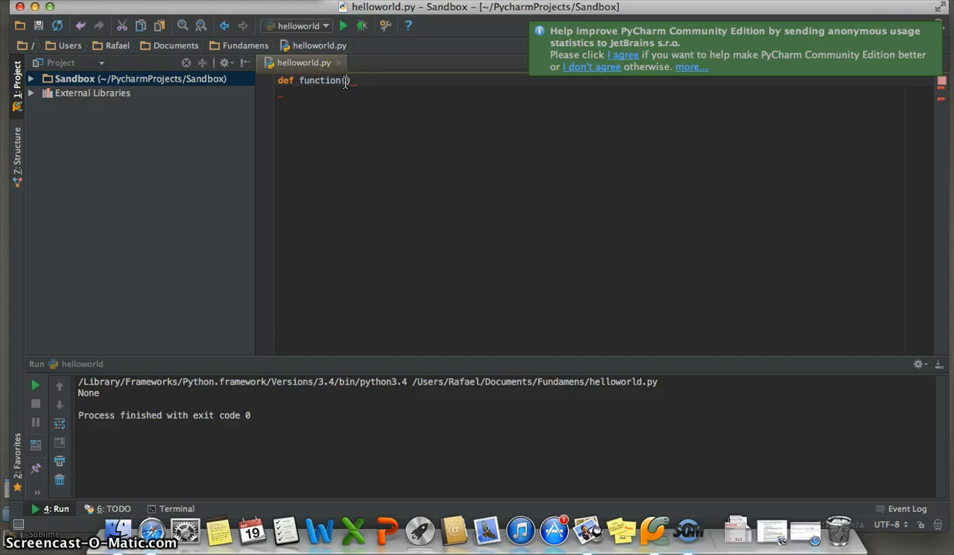
type("(")
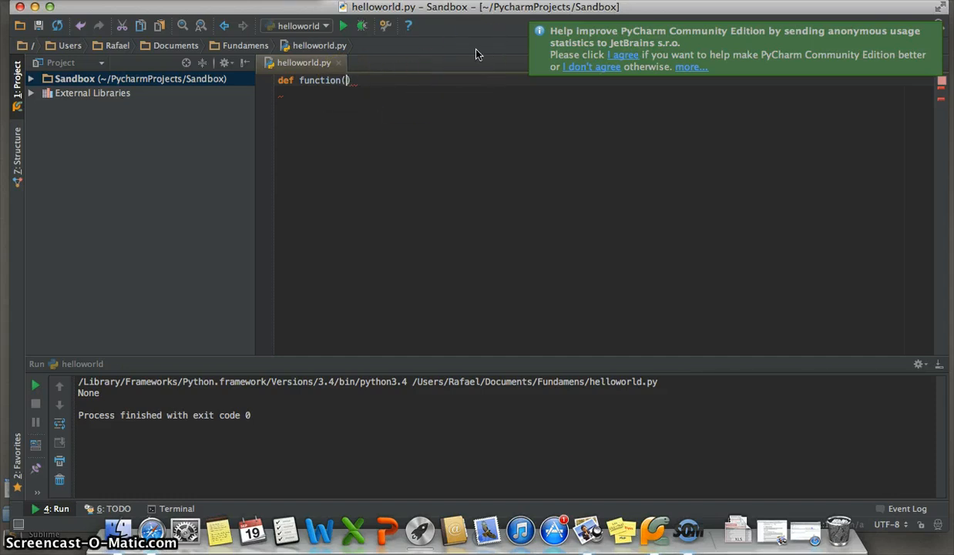
type("x")
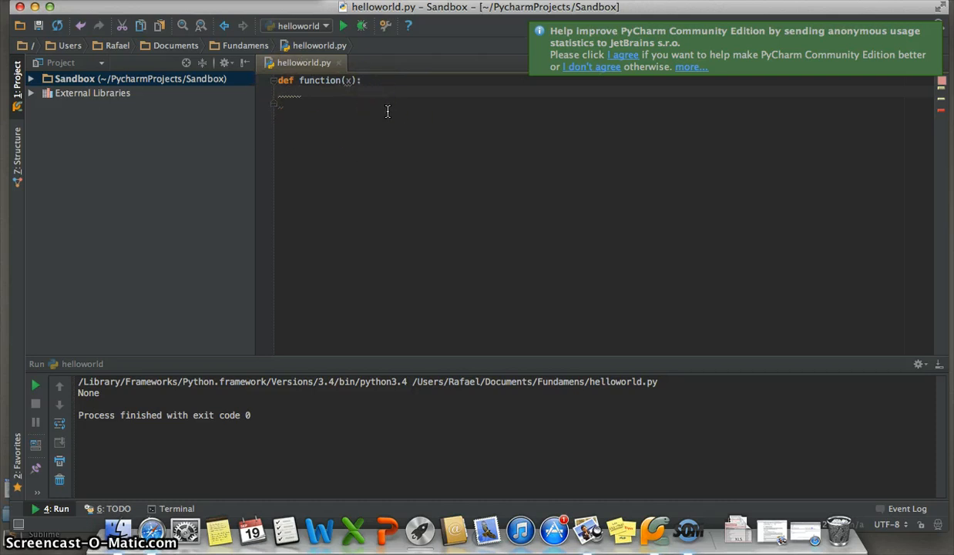
type("return")
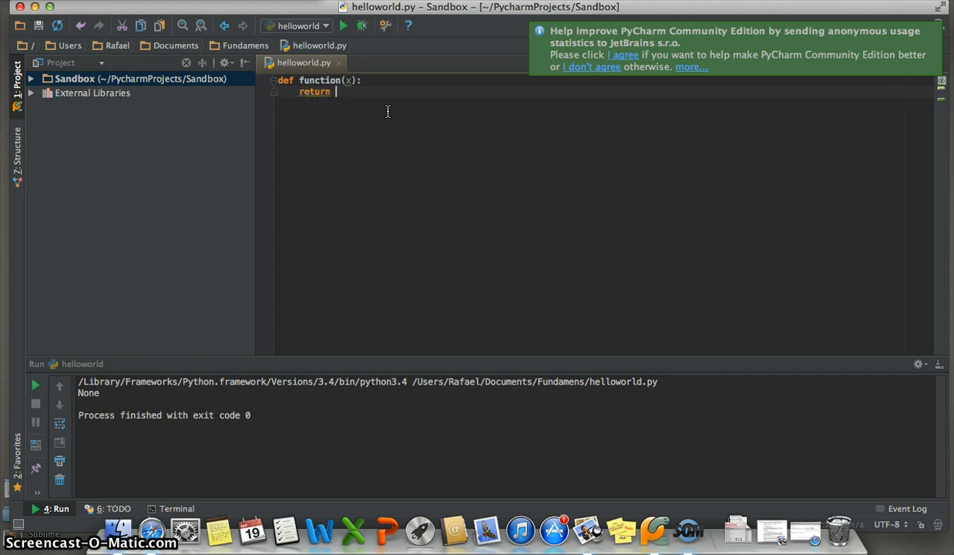
type("x")
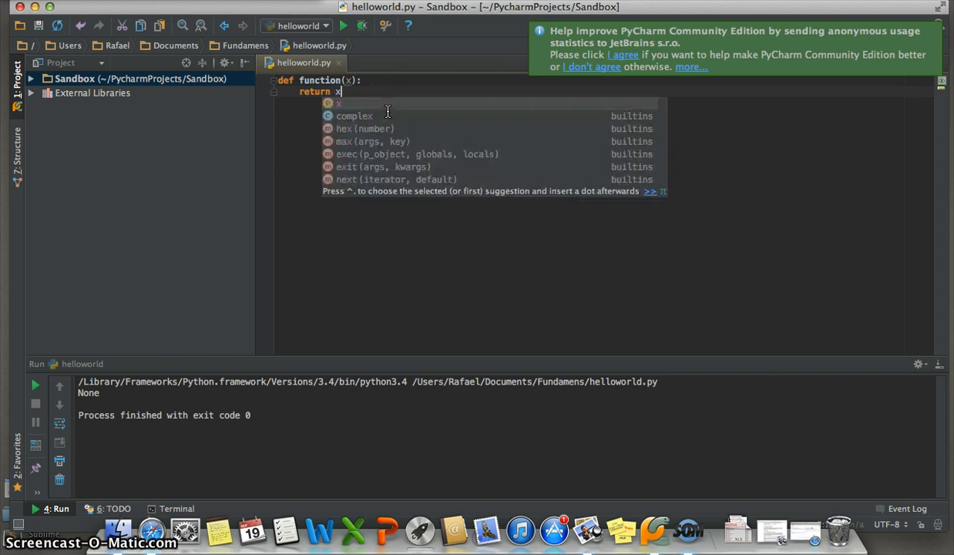
type("+2")
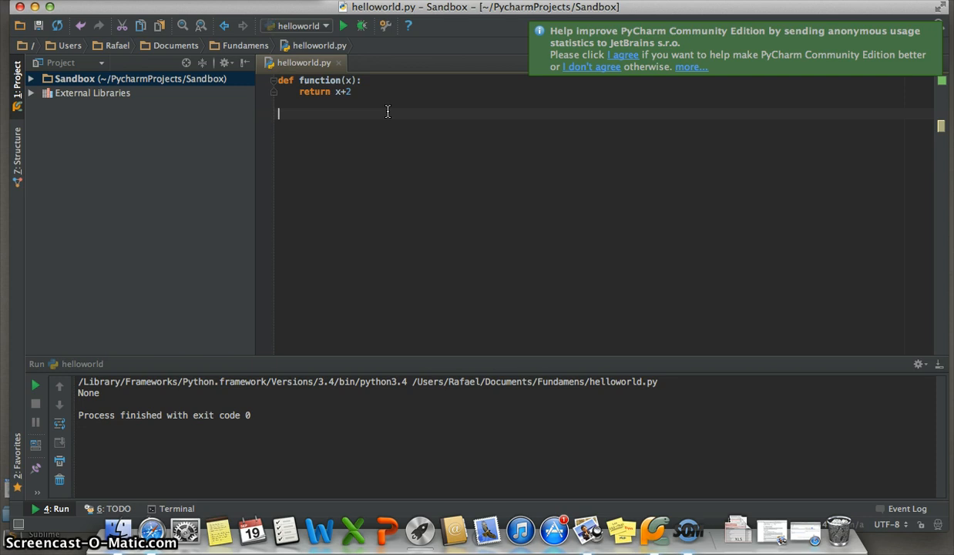
Add print(function(10)) on a new line below the function
type("print(")
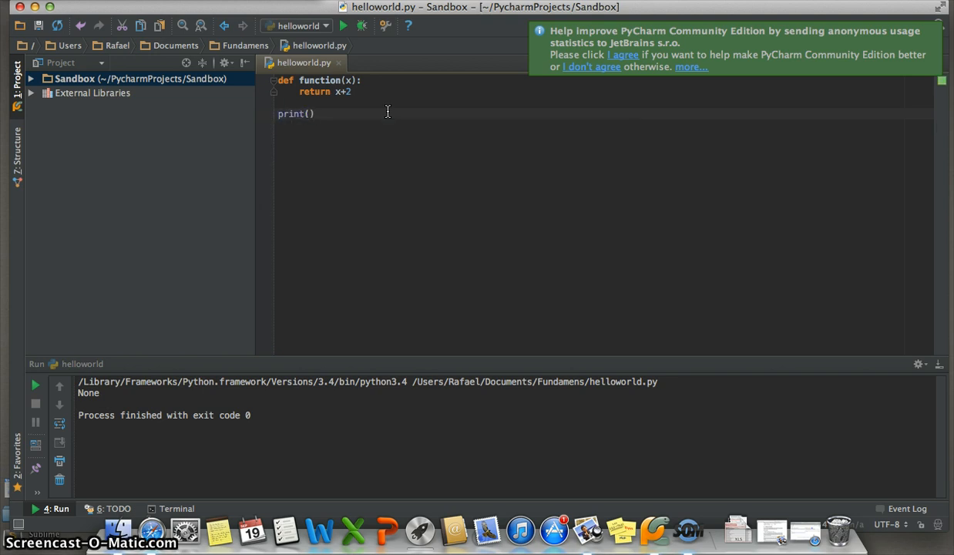
type("f")
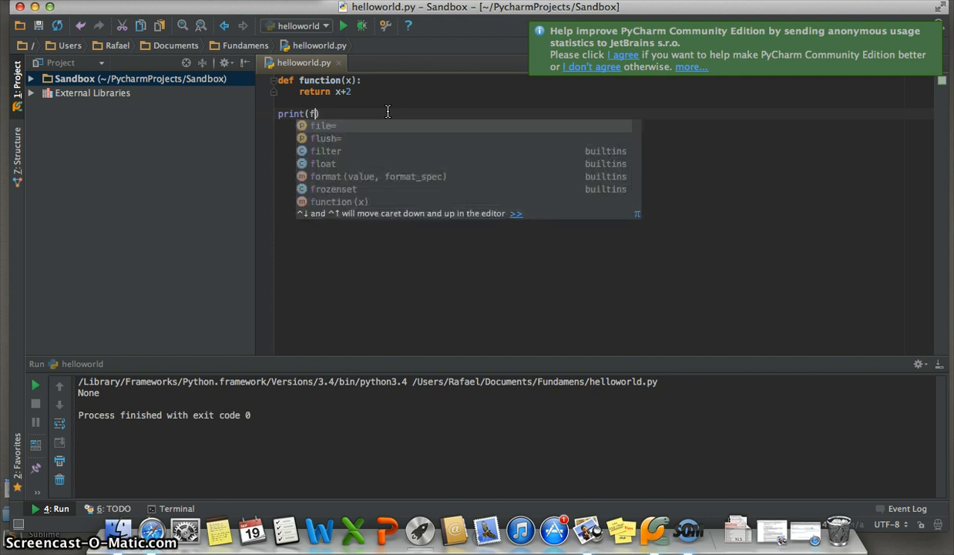
type("unction(")
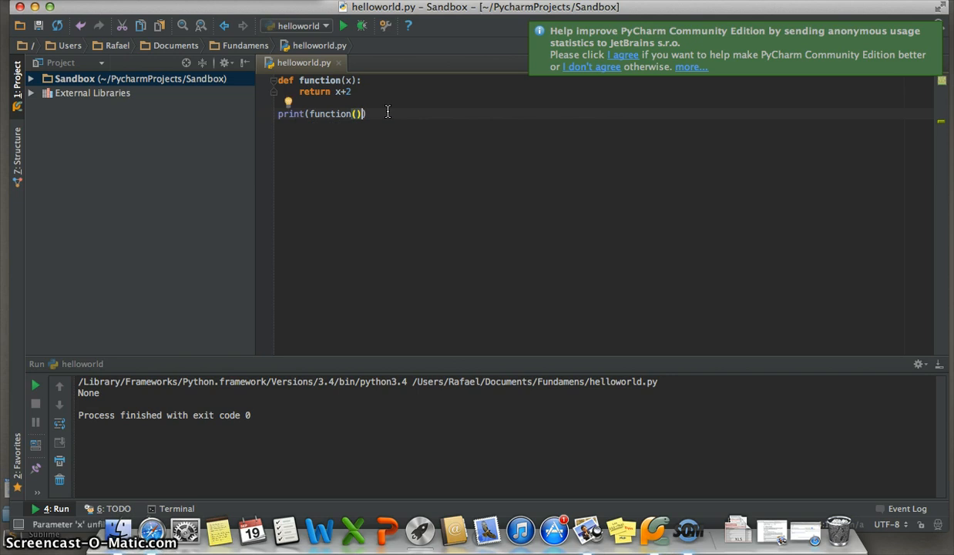
mouse_move(359, 114)
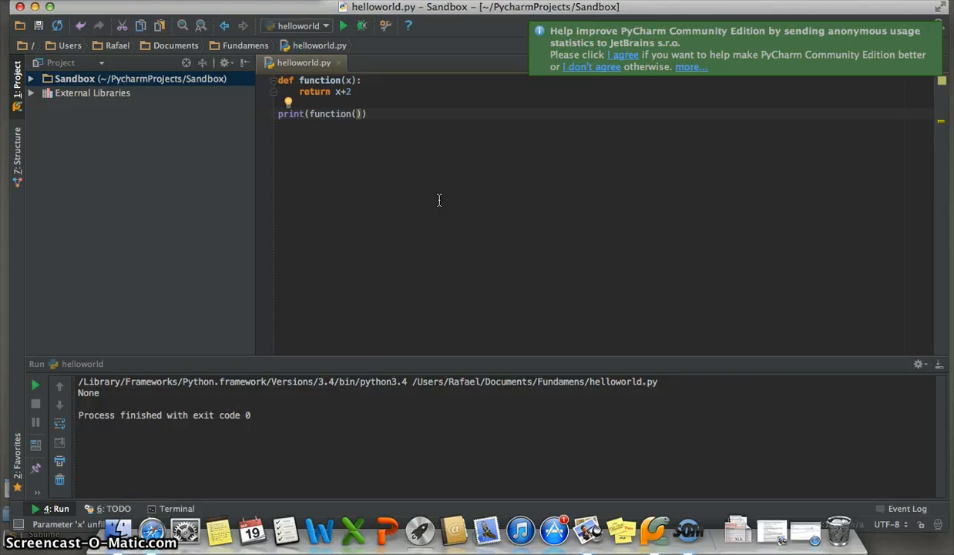
type("10")
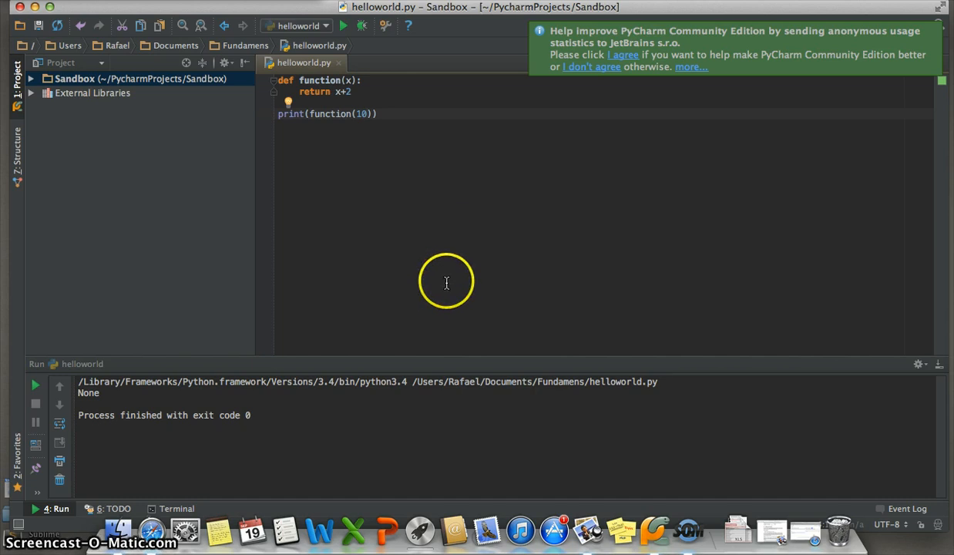
mouse_move(435, 22)
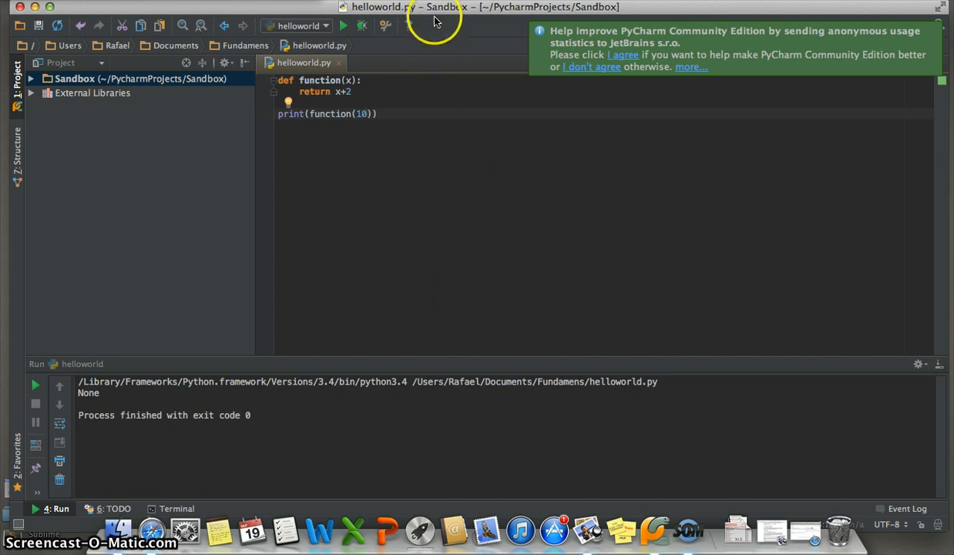
Run helloworld.py so the Run panel shows the output 12
left_click(342, 24)
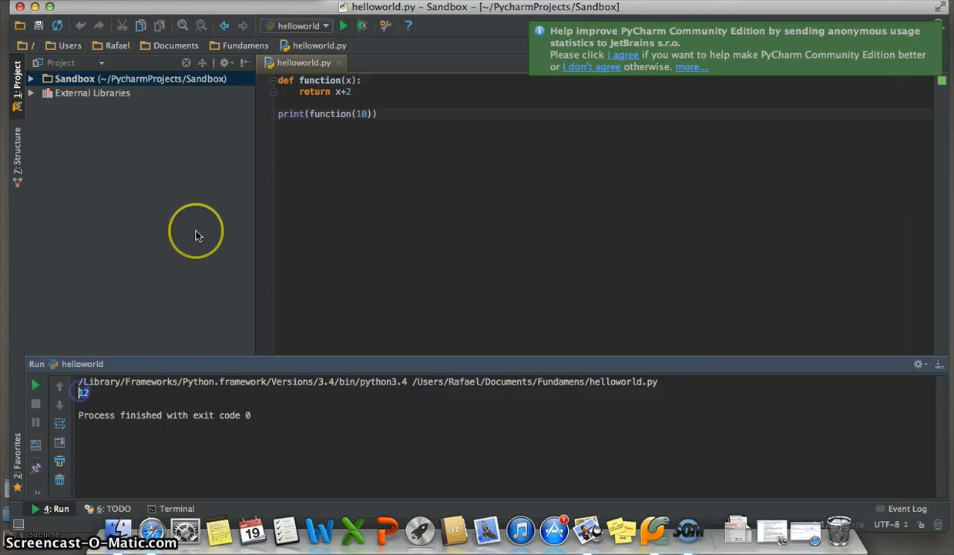
mouse_move(390, 126)
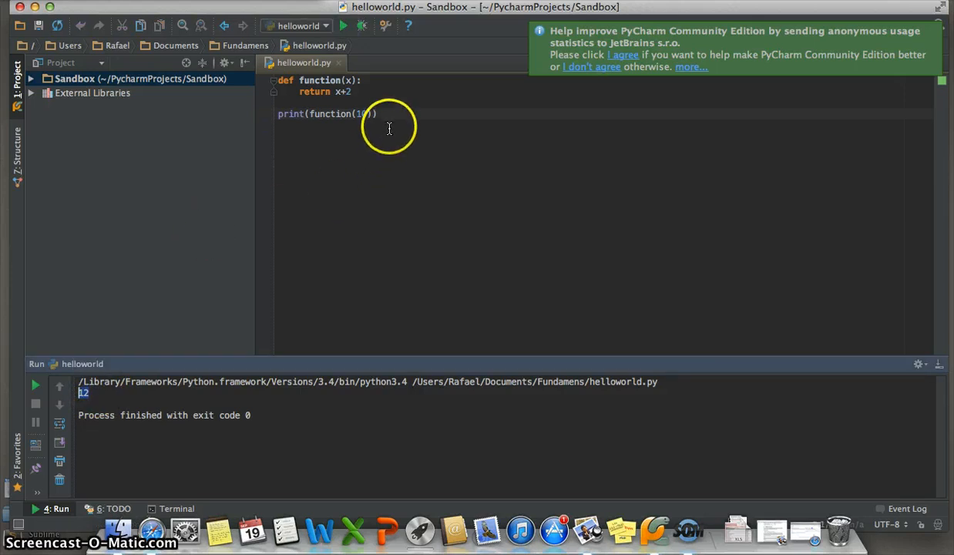
mouse_move(396, 123)
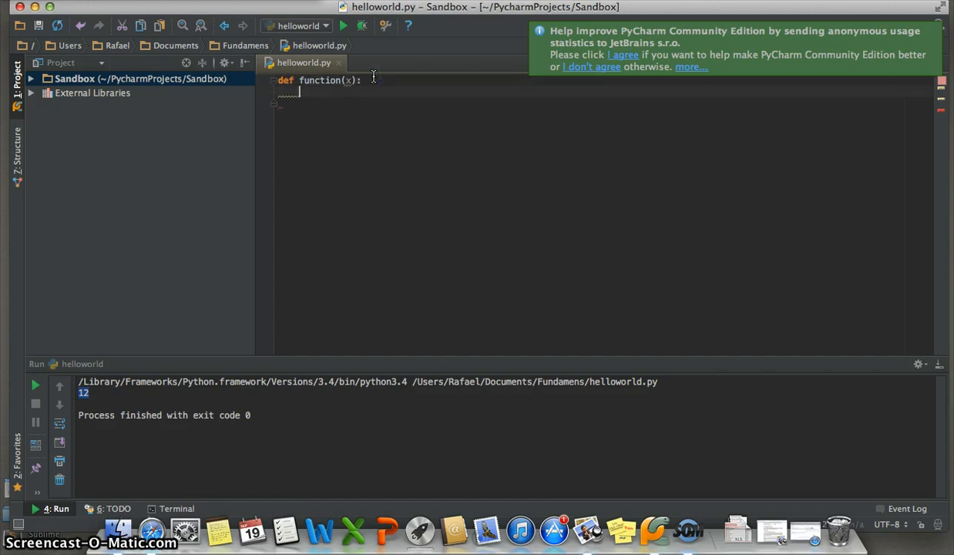
Add an if x == 10: branch returning x+3 inside function(x)
type("if")
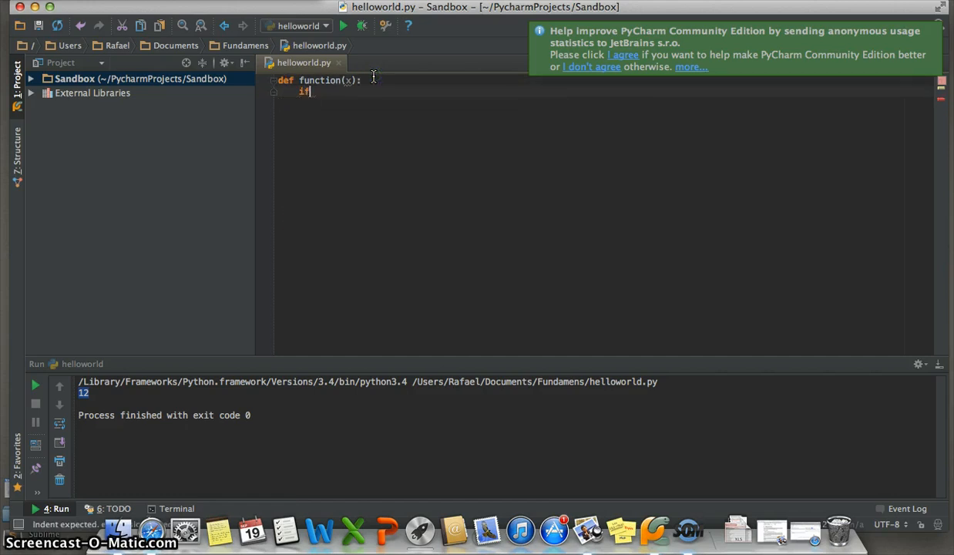
type("x ==")
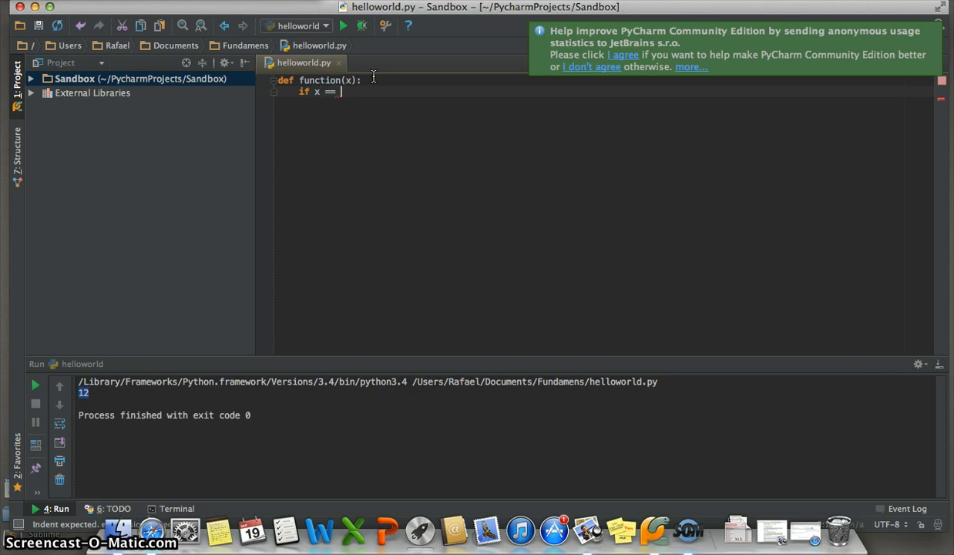
type("10")
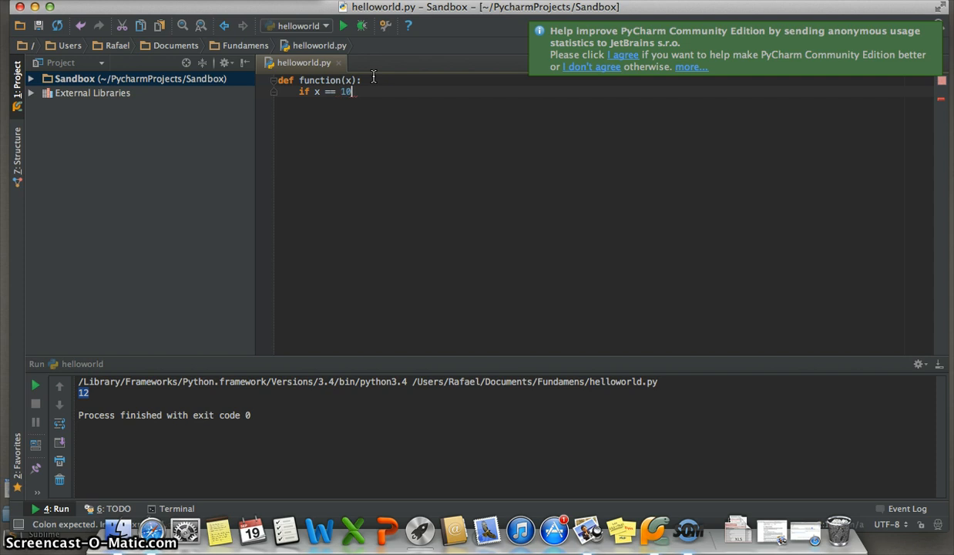
type(":")
type("return")
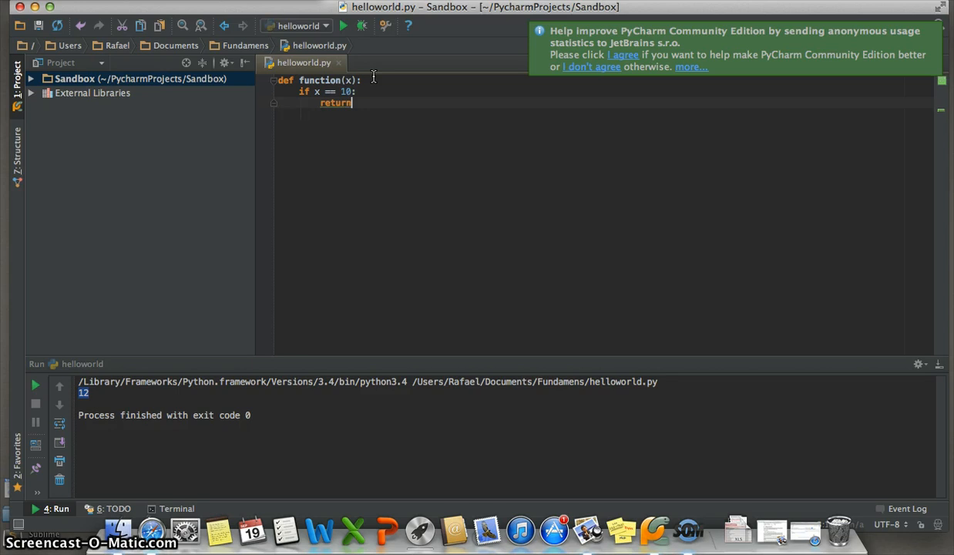
type("x+")
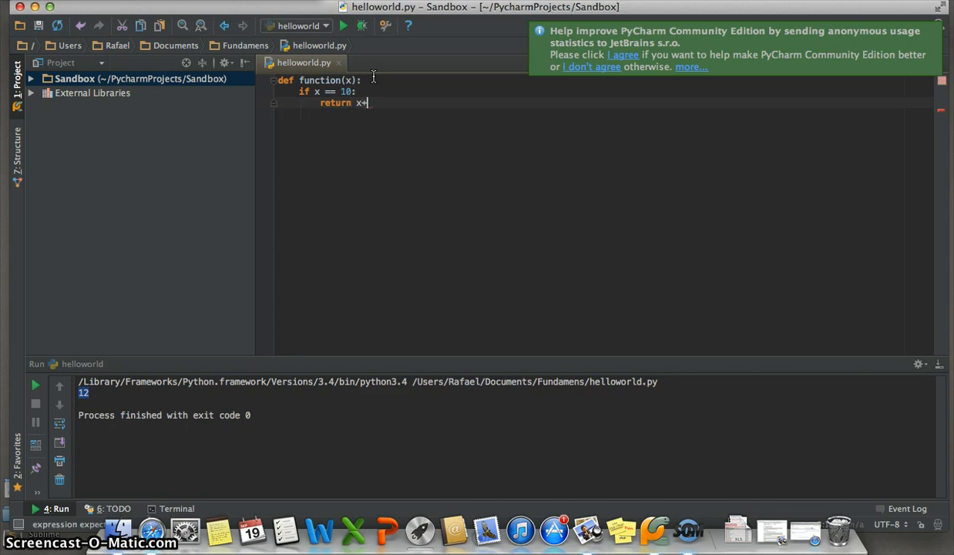
type("3")
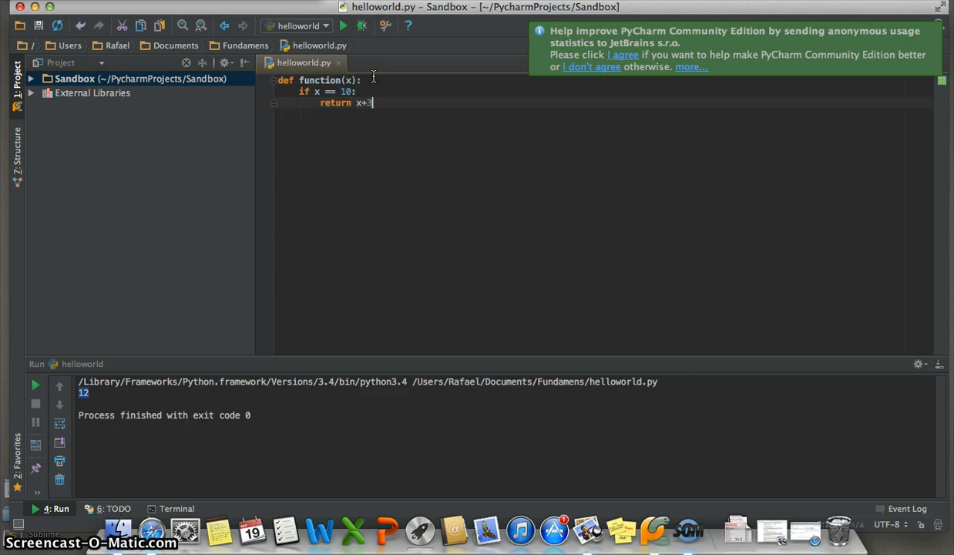
Add the else: branch returning x+2 beneath the if
type("else x")
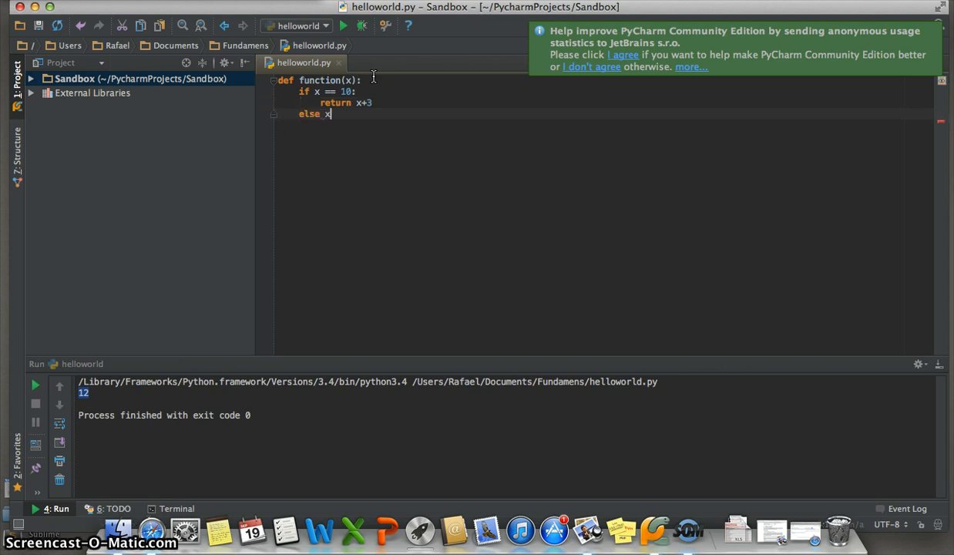
key("backspace")
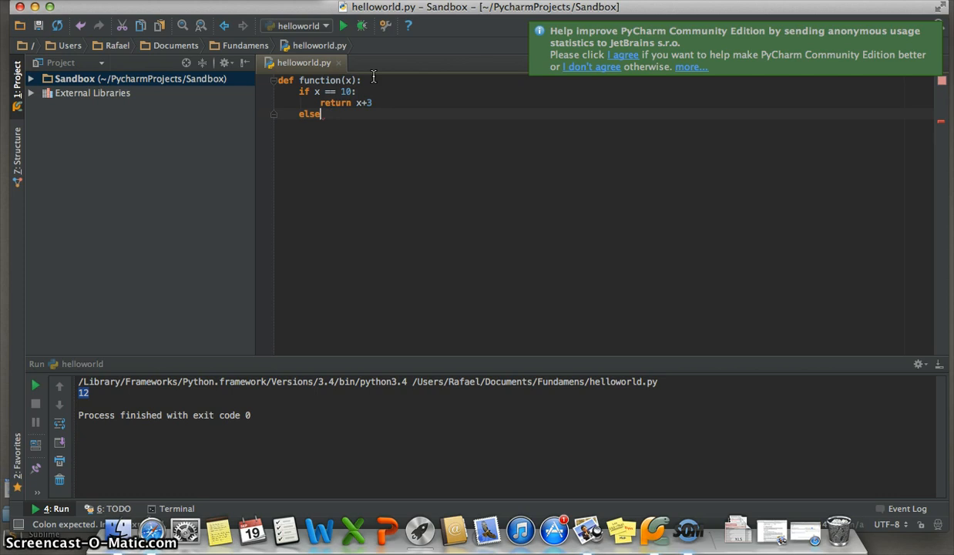
type(":")
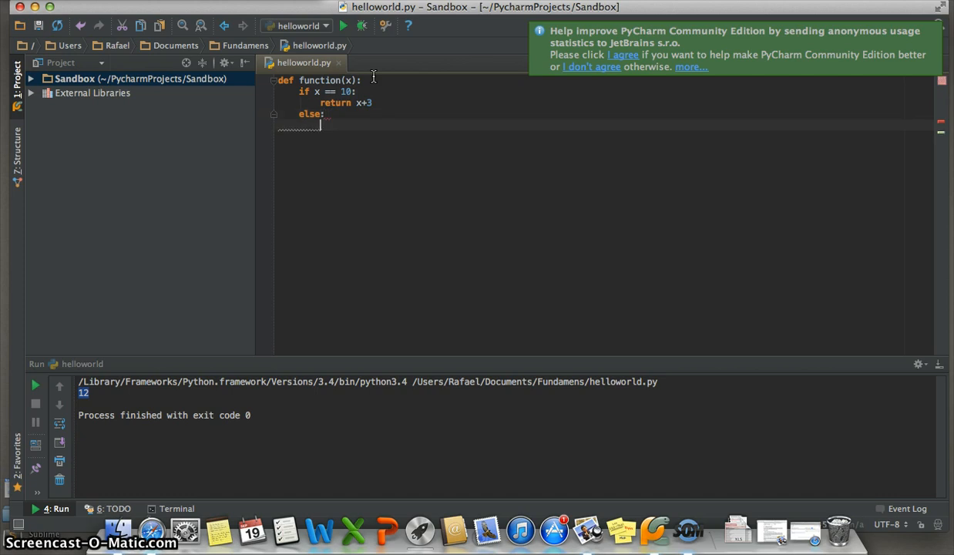
type("return")
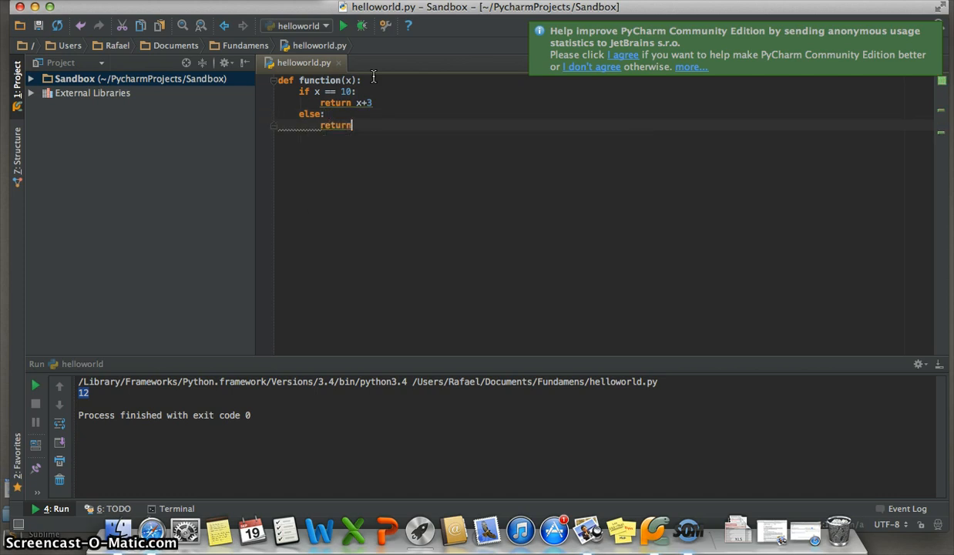
type("x")
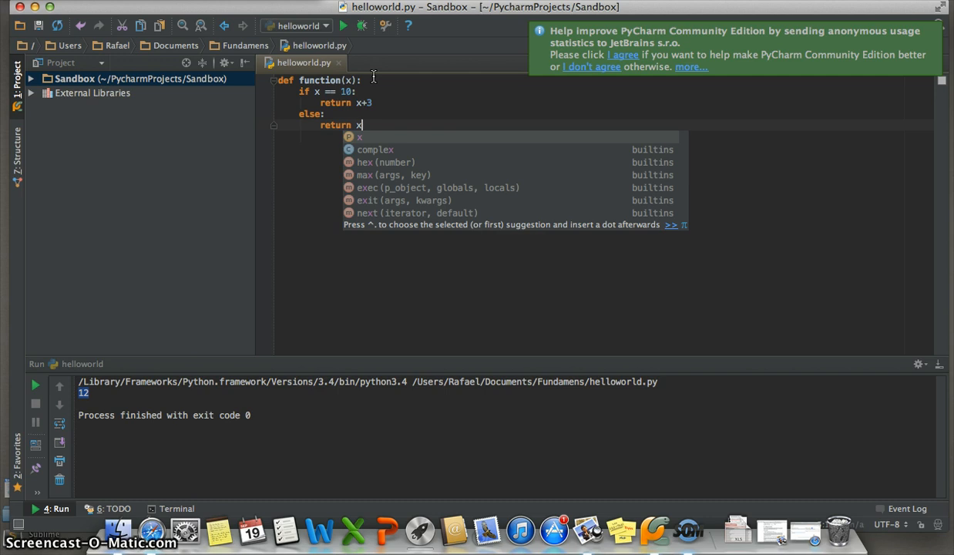
type("+2")
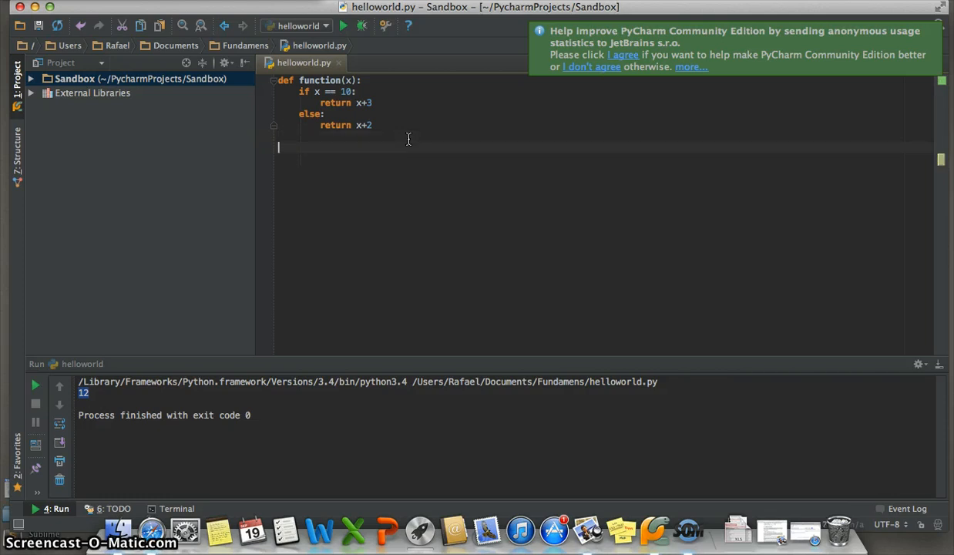
Add print(function(9)) on a new line below the branching function
type("print(")
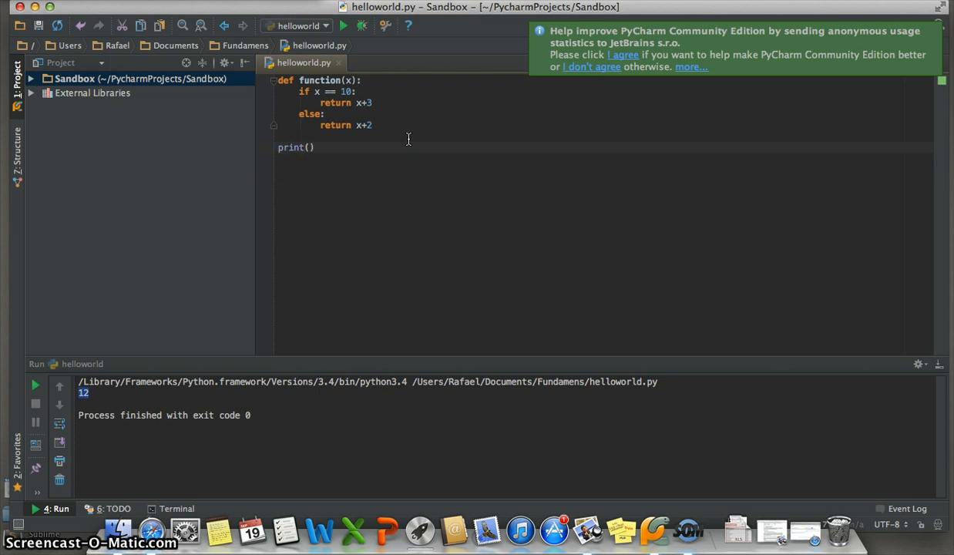
type("func")
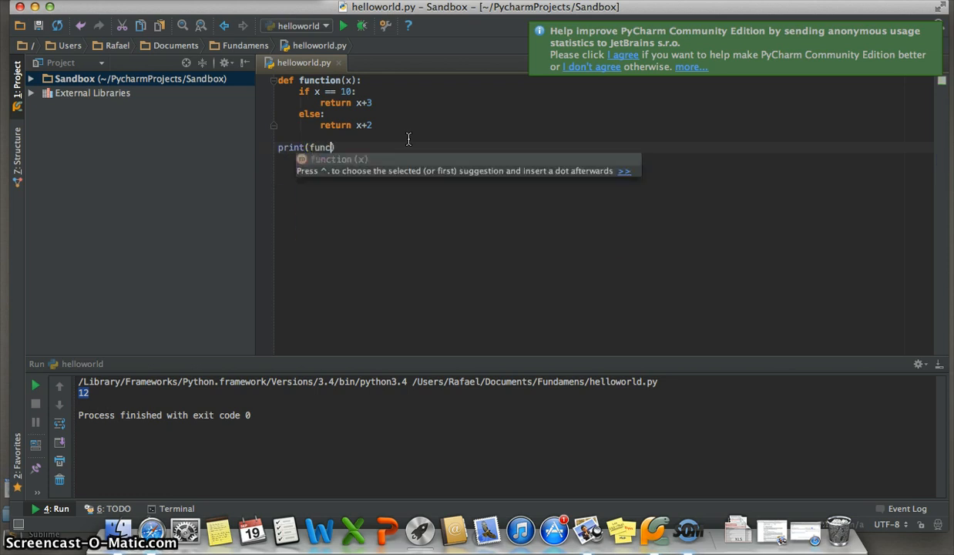
type("tion(")
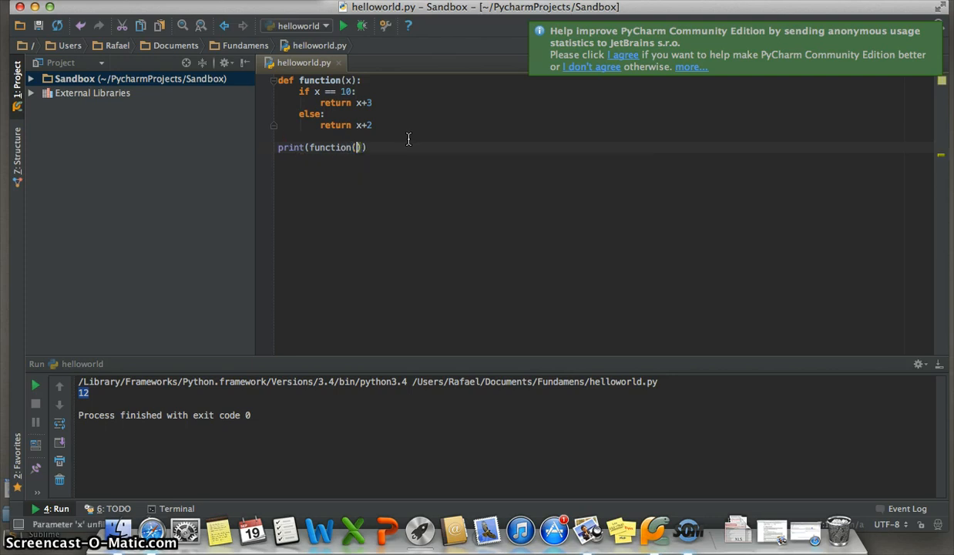
type("9")
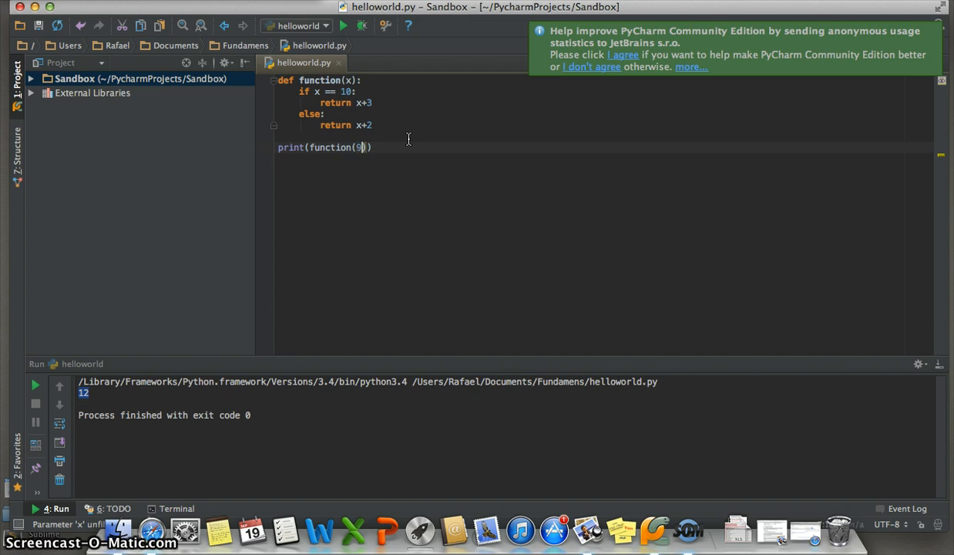
mouse_move(444, 86)
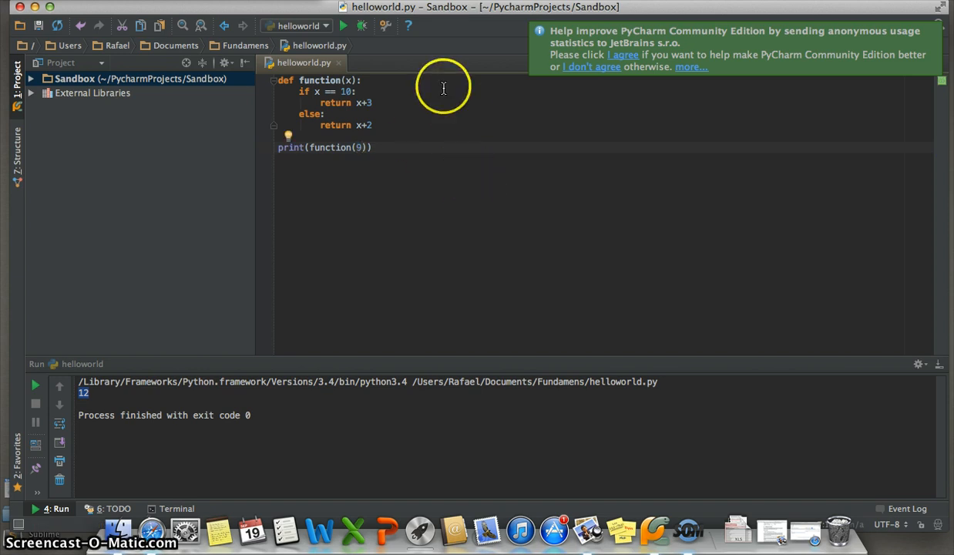
Rerun helloworld.py so the Run panel shows the output 11
left_click(342, 25)
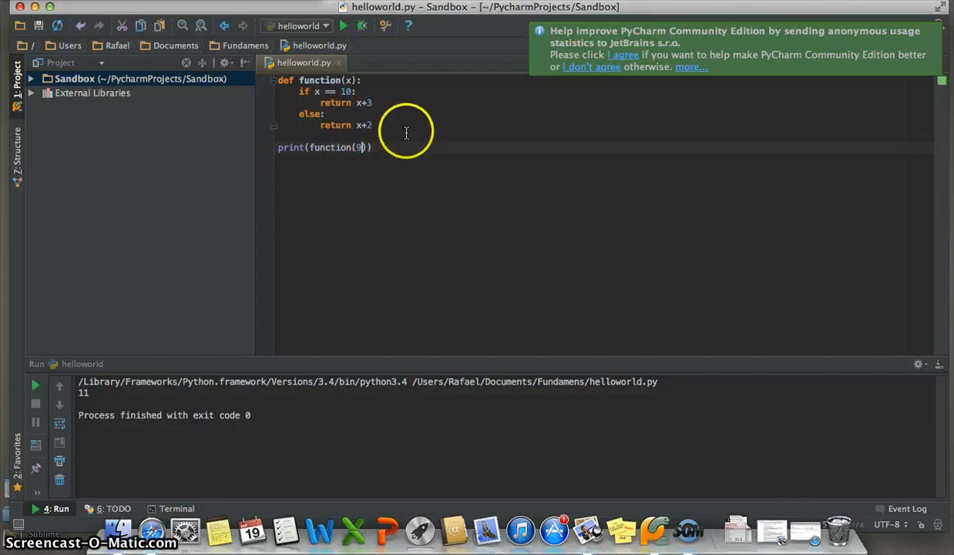
mouse_move(382, 199)
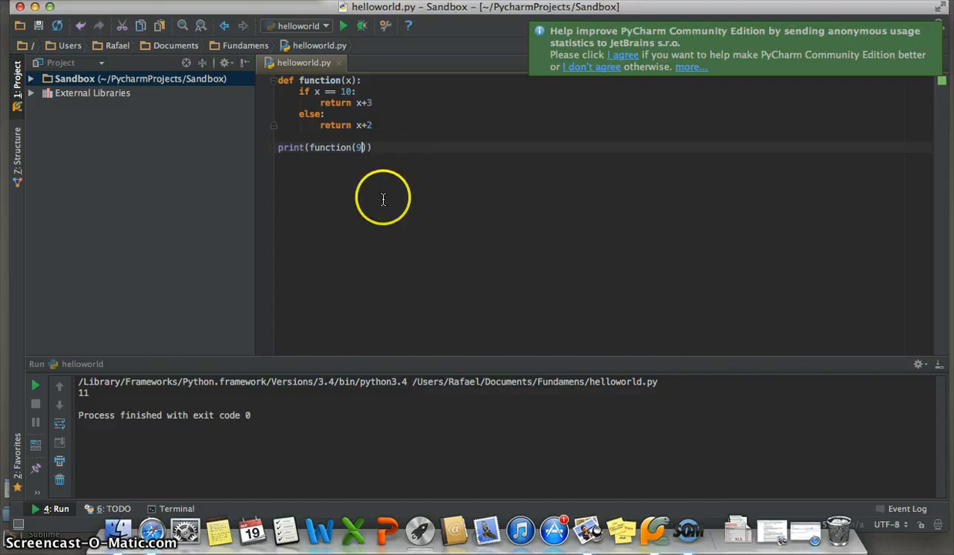